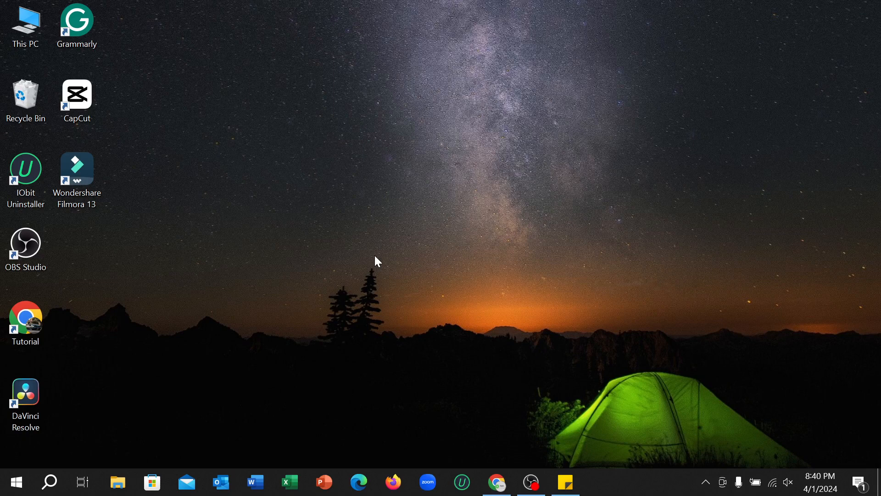
pyautogui.moveTo(314, 293)
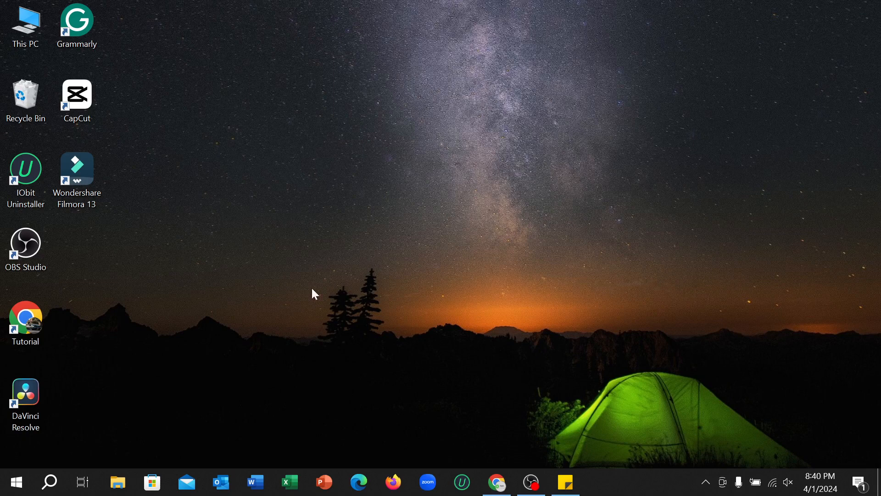
# Step: Launch Chrome with the Tutorial profile and search Google for 'play store'
pyautogui.click(26, 321)
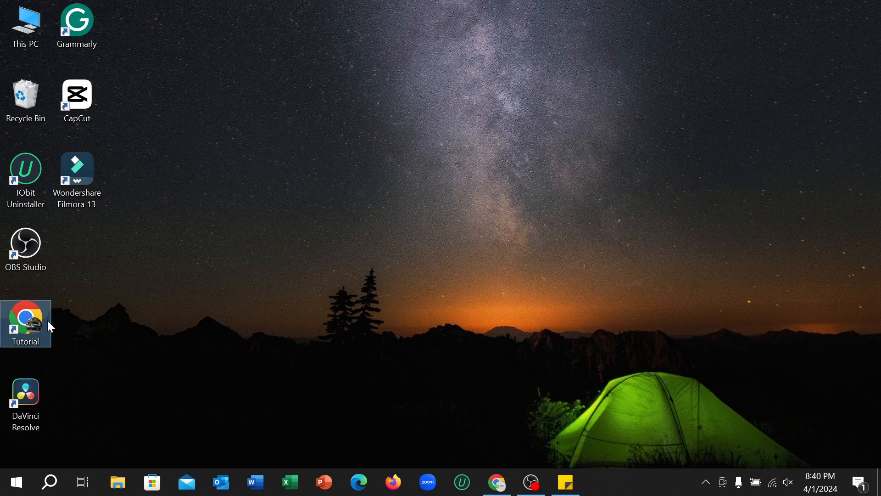
pyautogui.doubleClick(26, 323)
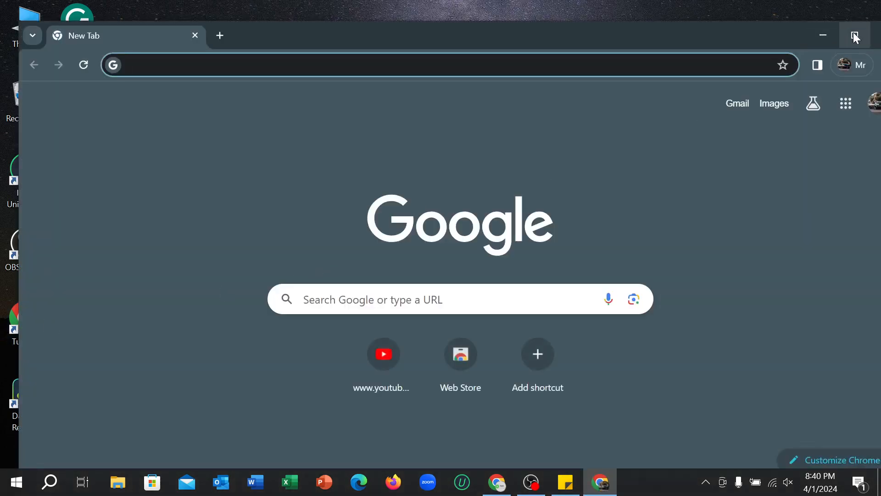
pyautogui.click(854, 35)
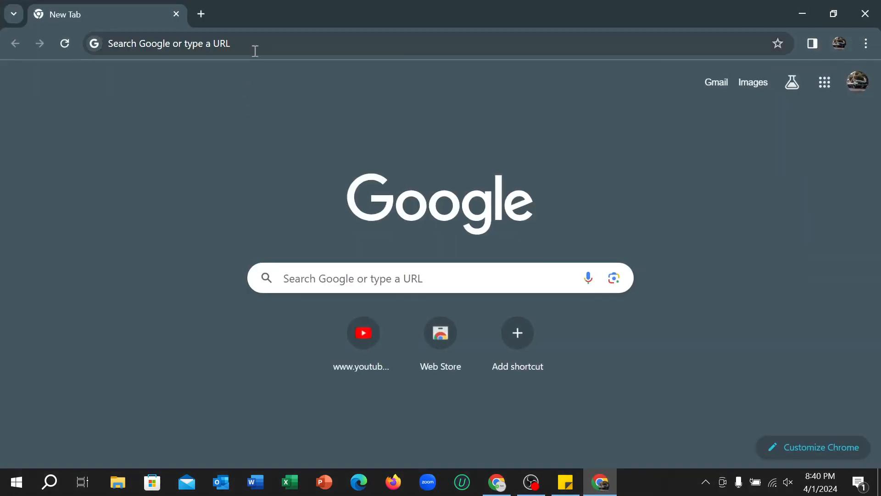
pyautogui.write('play store')
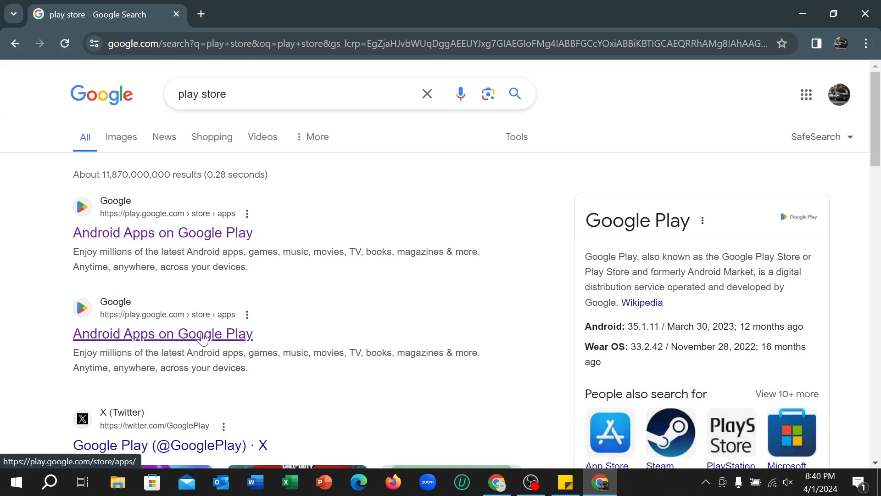
pyautogui.moveTo(132, 337)
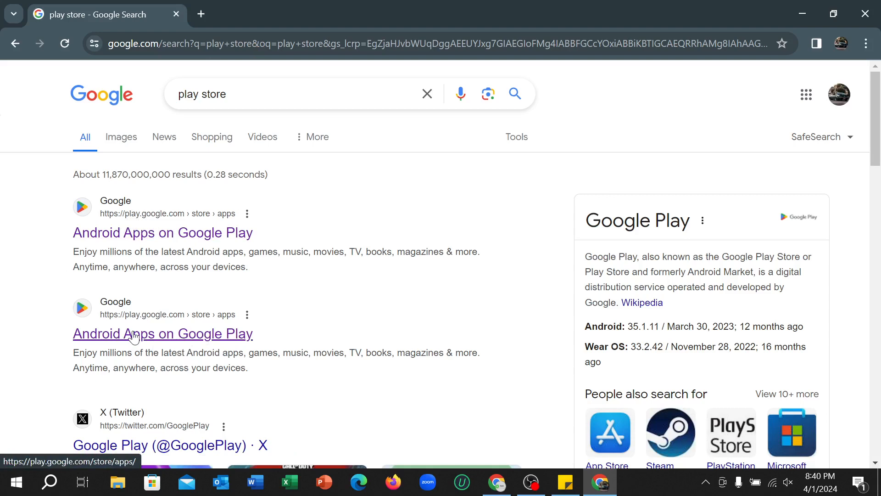
# Step: Go to the Android Apps on Google Play result to reach the Play Store Apps page
pyautogui.click(162, 333)
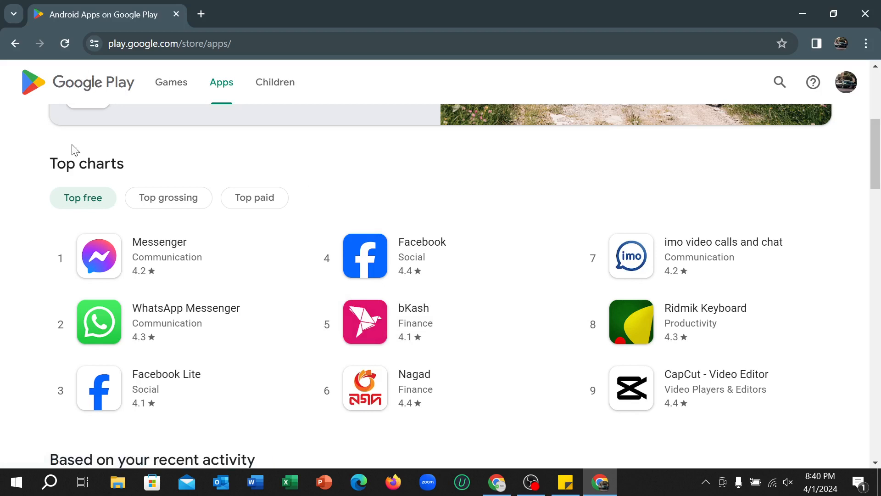
pyautogui.moveTo(871, 66)
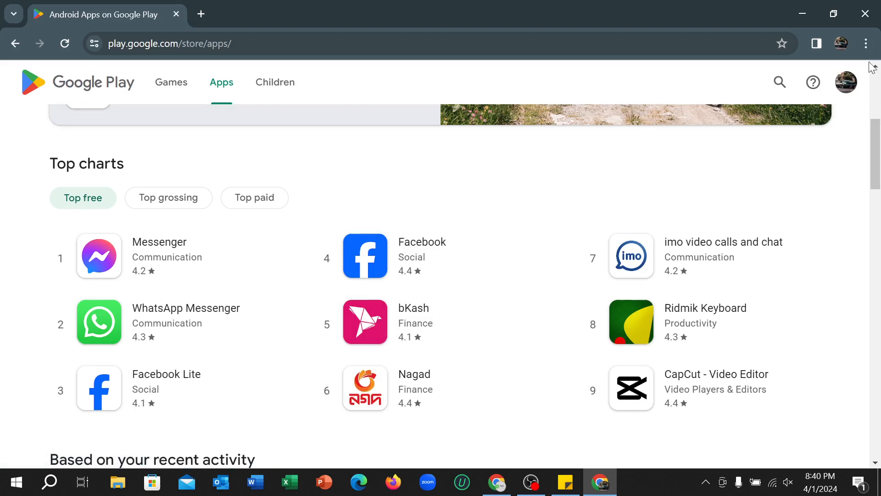
# Step: Create a desktop shortcut for the Google Play page via Save and share > Create shortcut
pyautogui.click(865, 44)
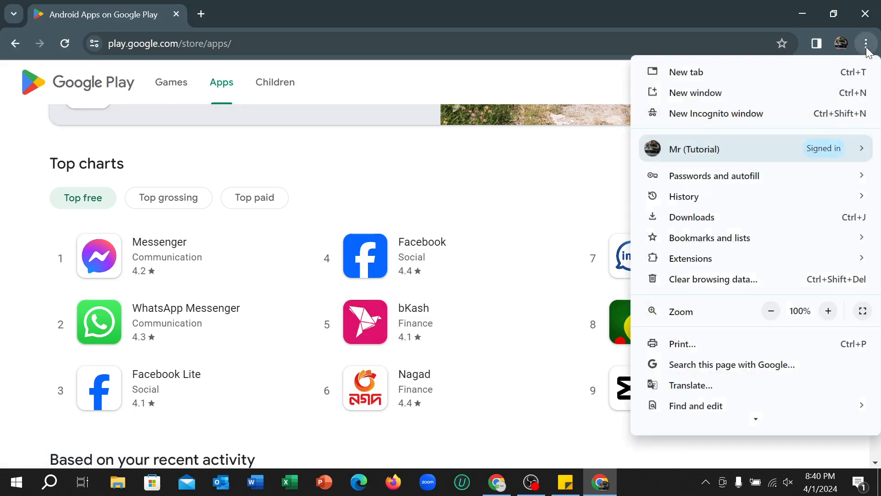
pyautogui.click(709, 237)
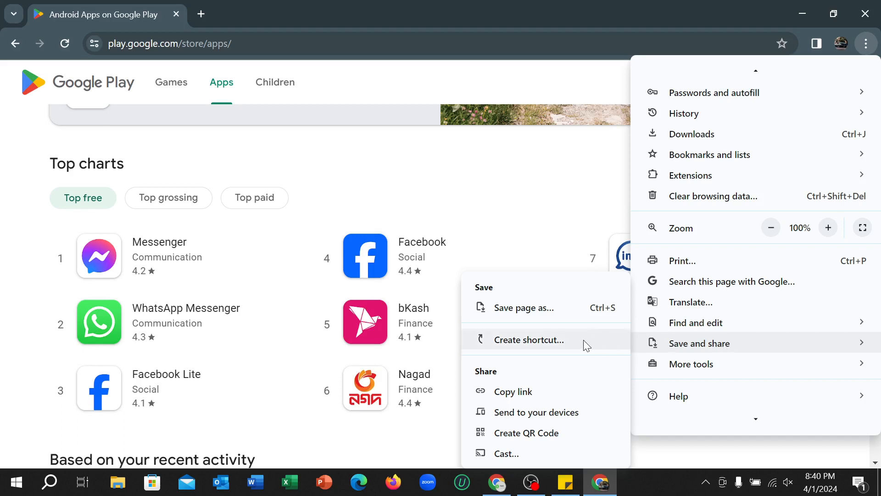
pyautogui.click(529, 339)
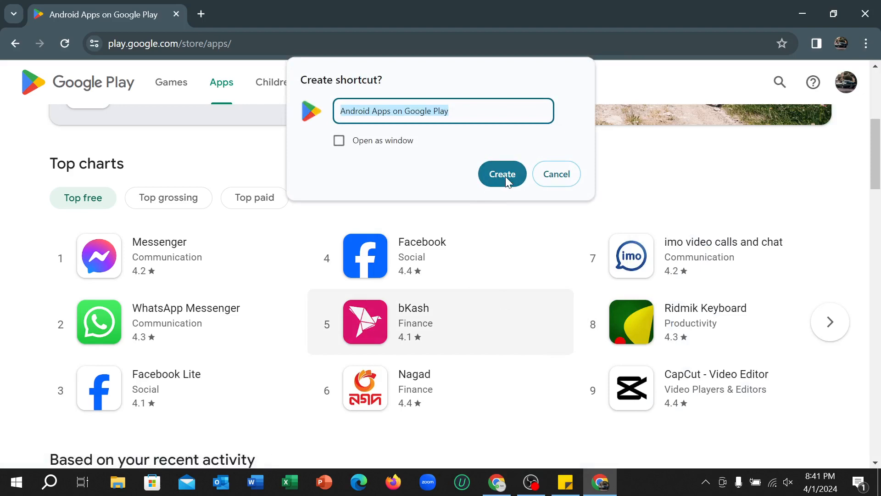
pyautogui.click(501, 174)
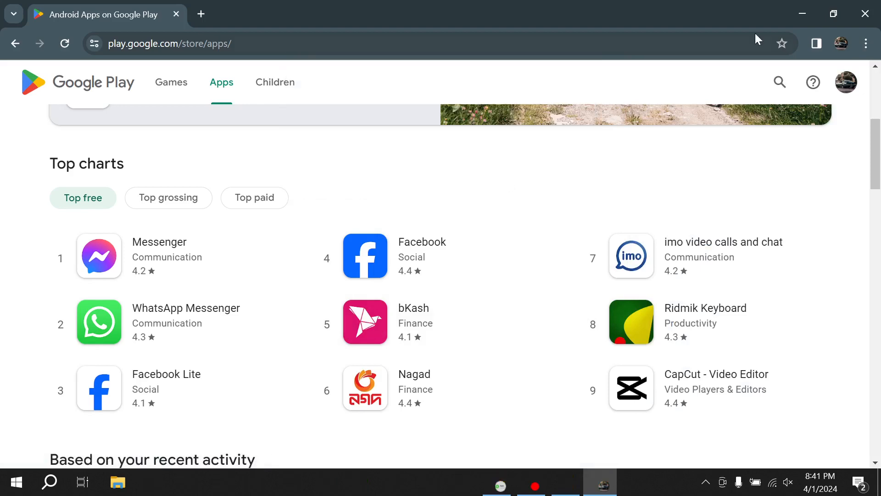
# Step: Minimize Chrome and select the new Android Apps on Google Play desktop shortcut
pyautogui.click(801, 12)
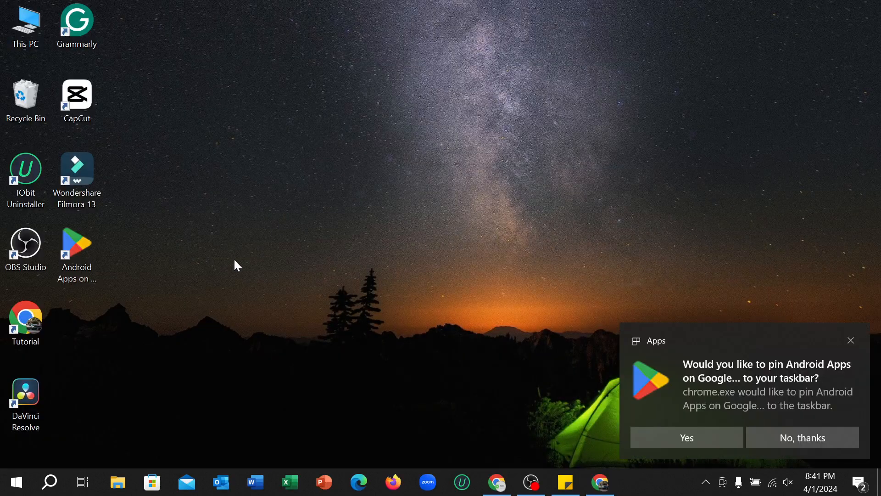
pyautogui.click(76, 247)
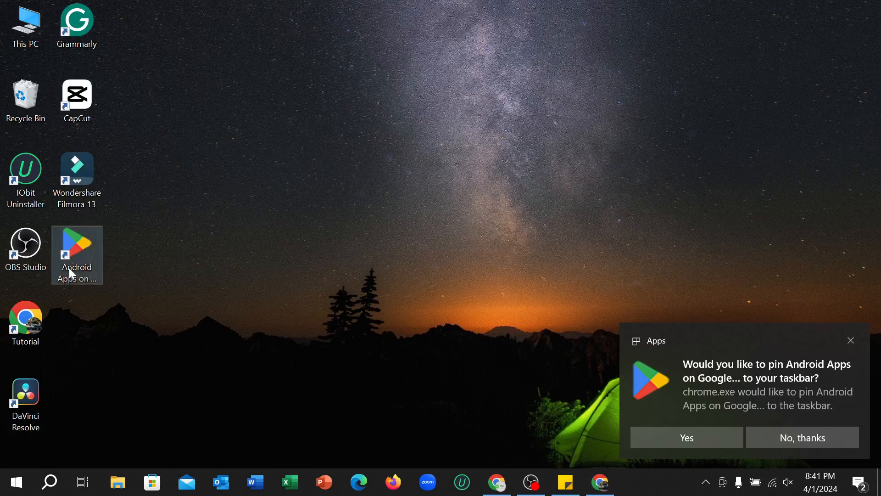
pyautogui.moveTo(118, 291)
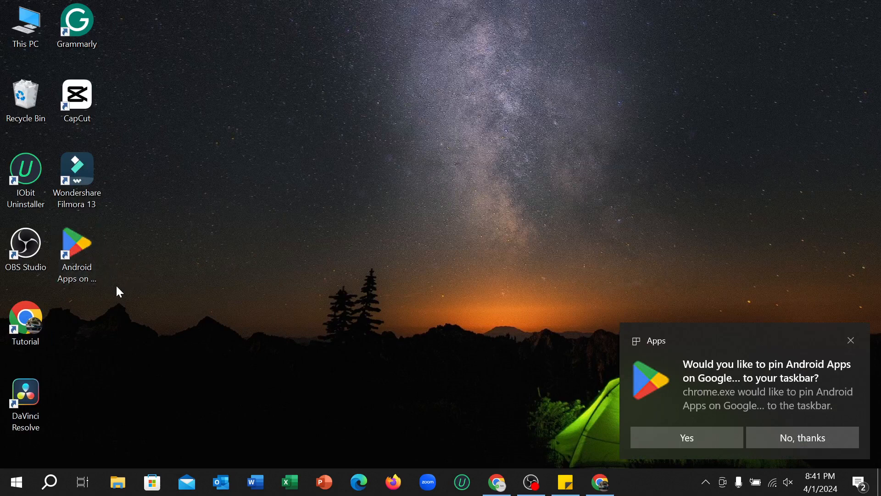